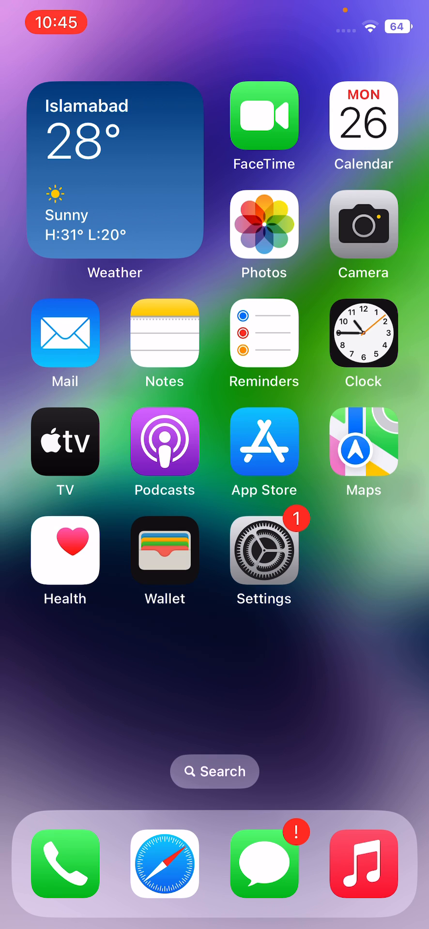
Set the Weather app's location access to Always in Settings.
{"action": "left_click", "coordinate": [263, 551]}
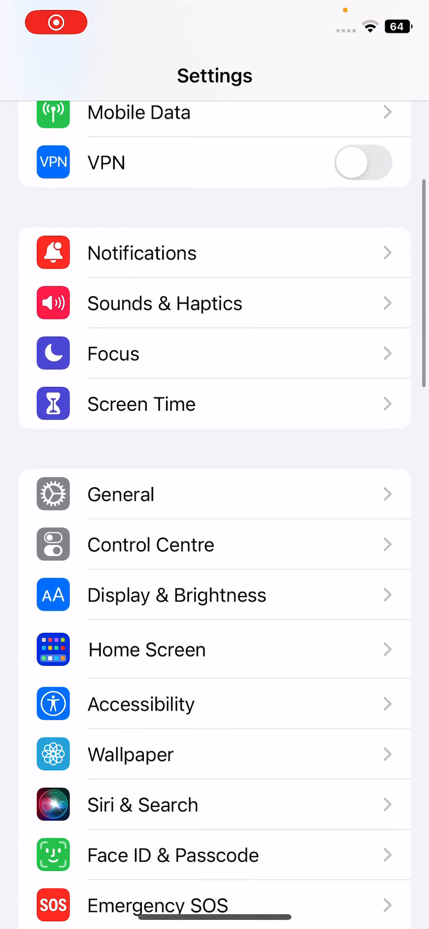
{"action": "scroll", "scroll_direction": "down", "scroll_amount": 3}
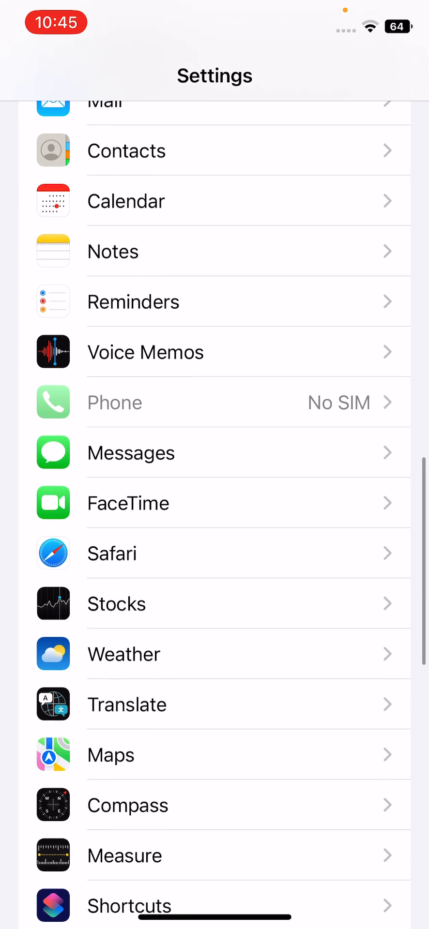
{"action": "left_click", "coordinate": [123, 653]}
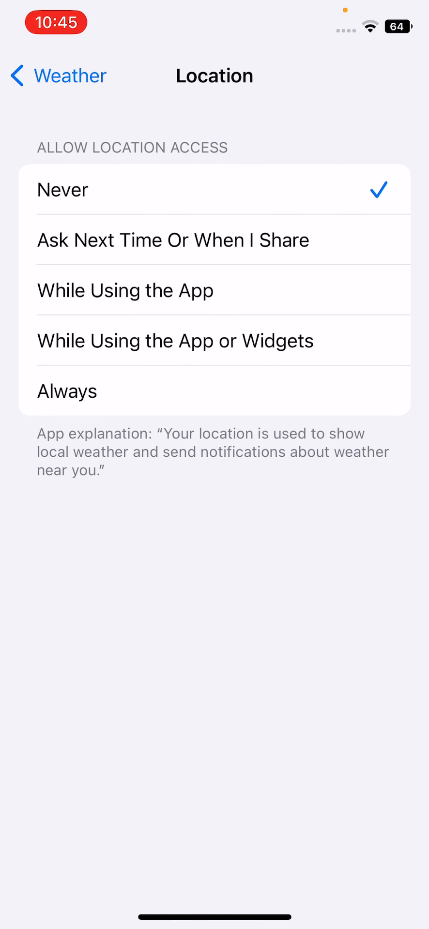
{"action": "left_click", "coordinate": [215, 390]}
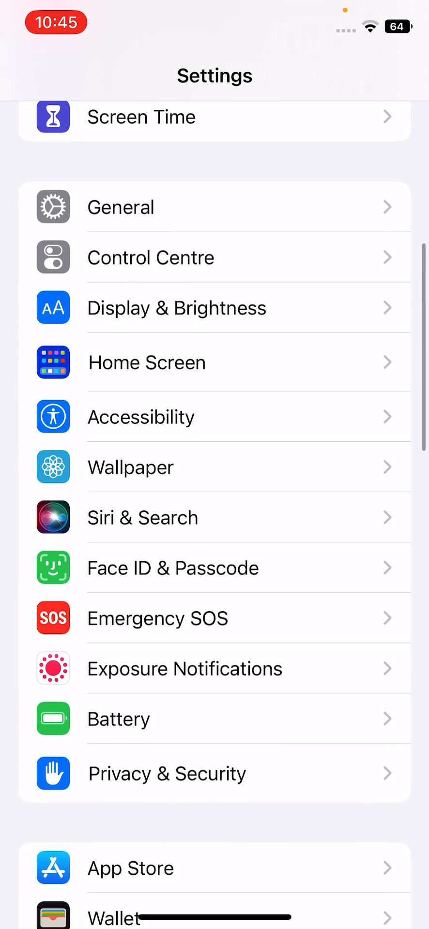
Reset Location & Privacy via General > Transfer or Reset iPhone and confirm.
{"action": "left_click", "coordinate": [120, 207]}
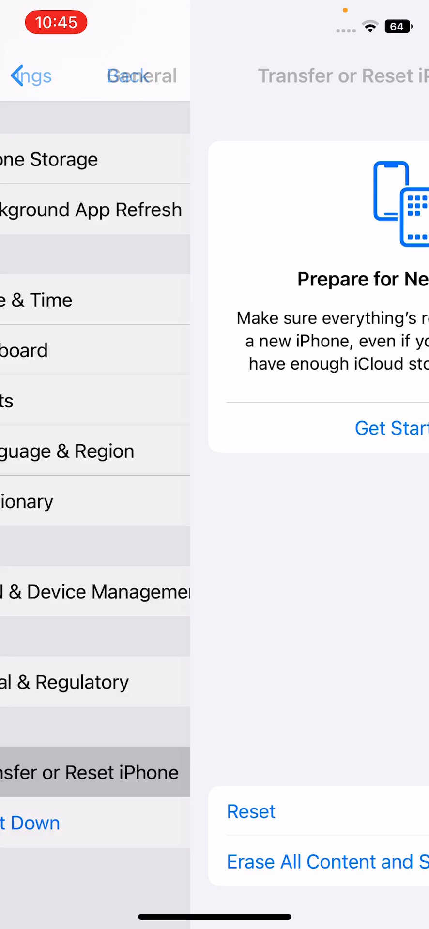
{"action": "left_click", "coordinate": [250, 810]}
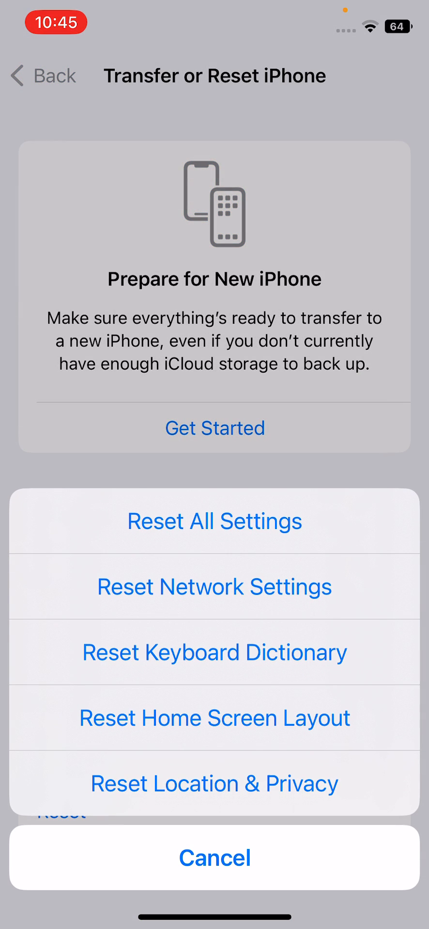
{"action": "left_click", "coordinate": [215, 783]}
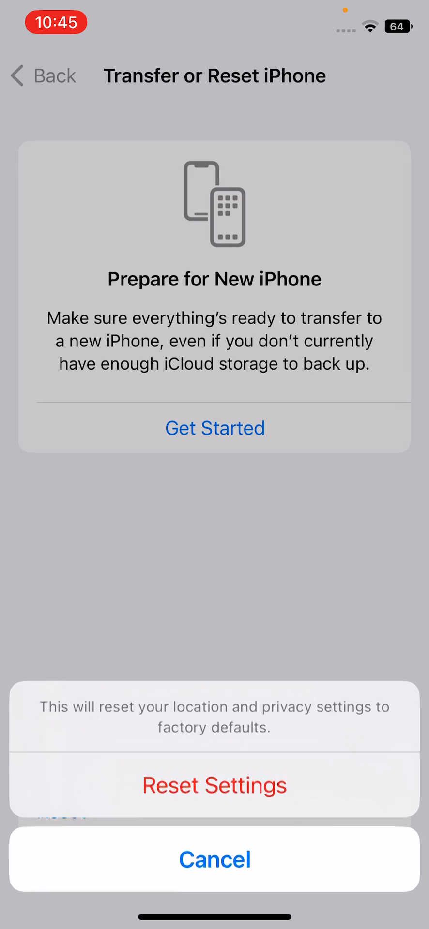
{"action": "left_click", "coordinate": [215, 859]}
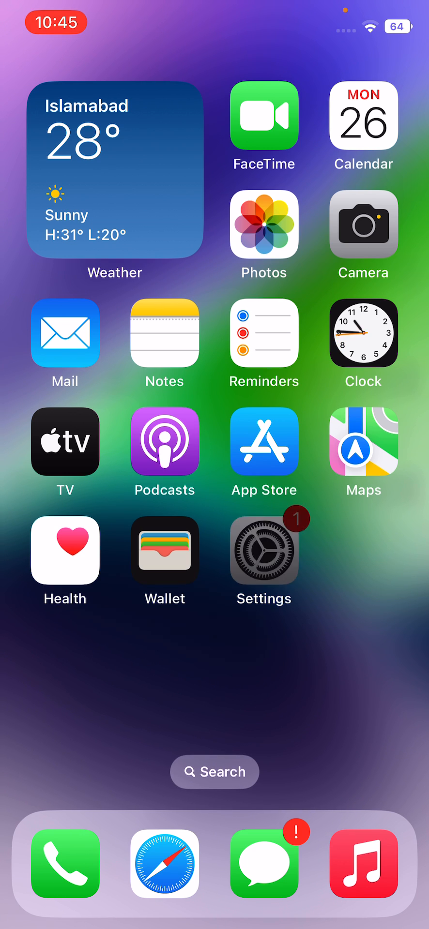
Check Software Update status under Settings > General.
{"action": "left_click", "coordinate": [263, 550]}
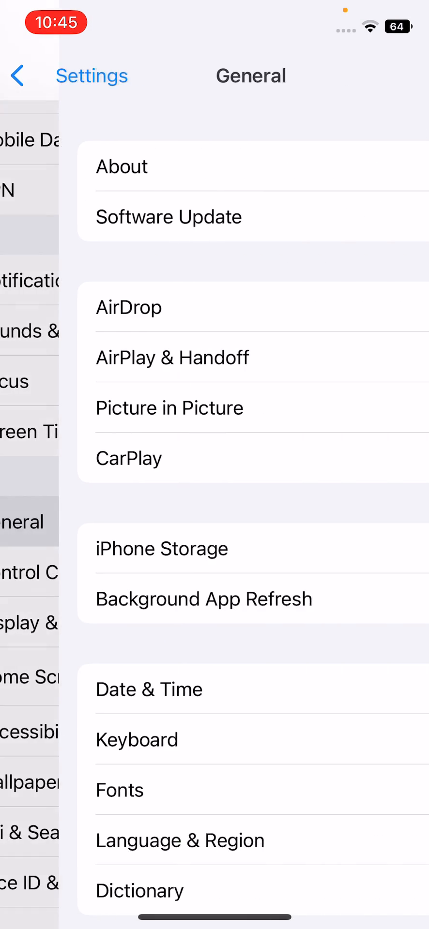
{"action": "left_click", "coordinate": [168, 216]}
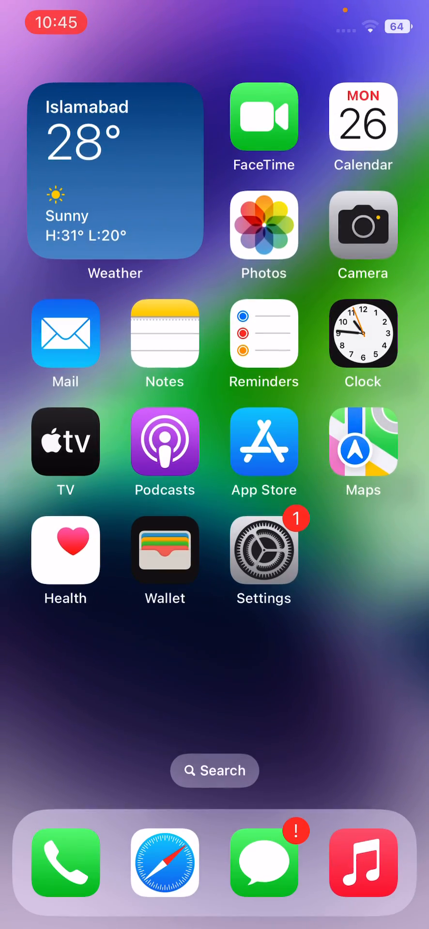
Bring up the Delete App confirmation for Weather on the next Home Screen page.
{"action": "scroll", "scroll_direction": "left", "scroll_amount": 3}
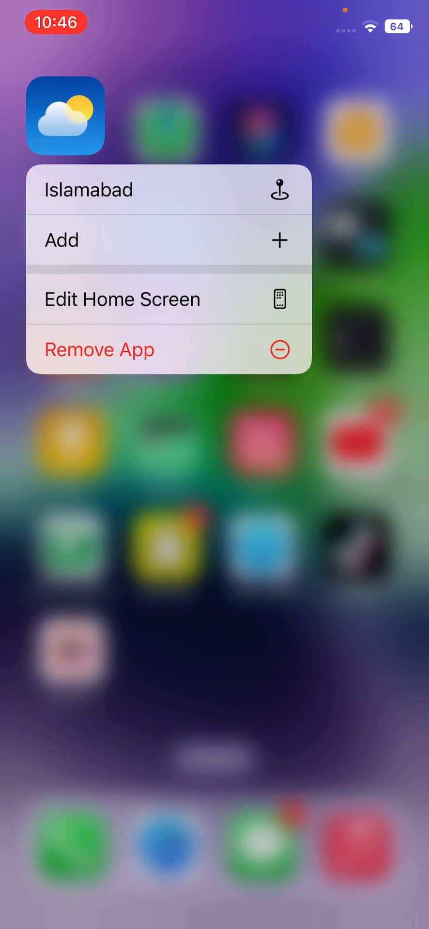
{"action": "left_click", "coordinate": [99, 349]}
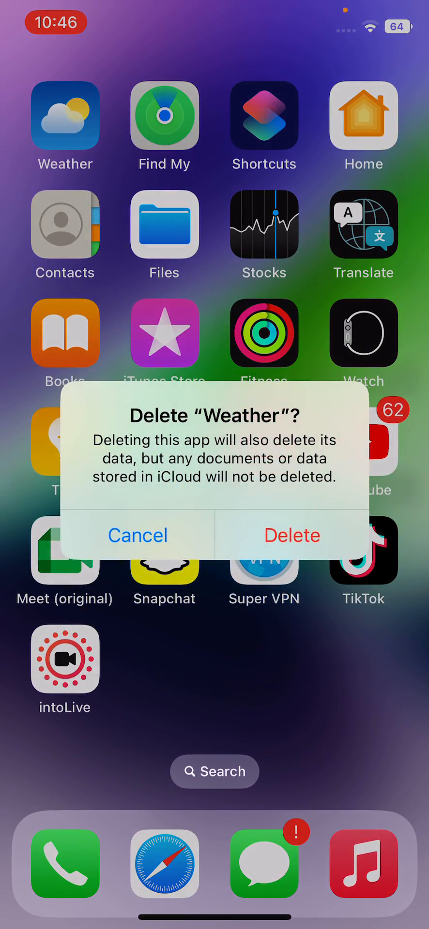